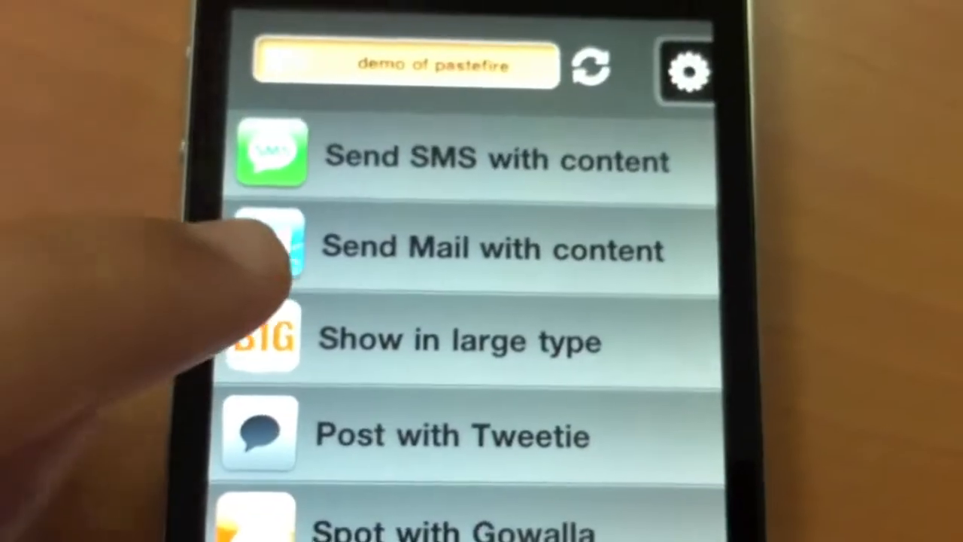
- In Alfred, enter 'iphone 098765' so the pastefire '098765' action is offered
left_click(492, 248)
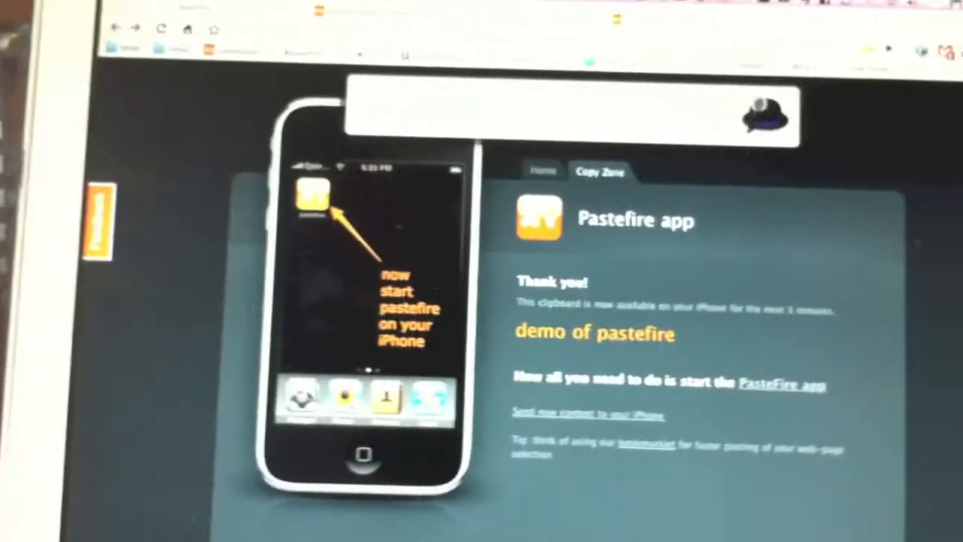
type("iph")
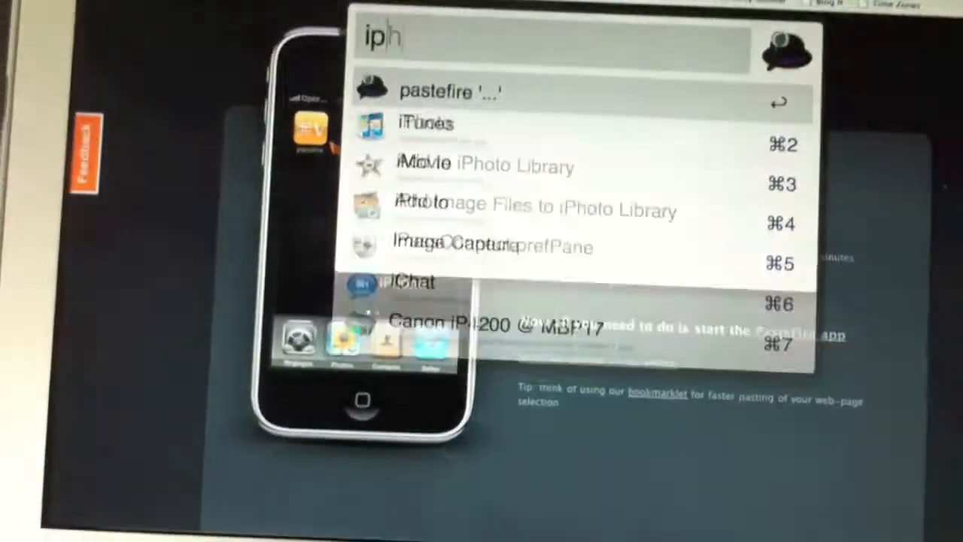
type("one")
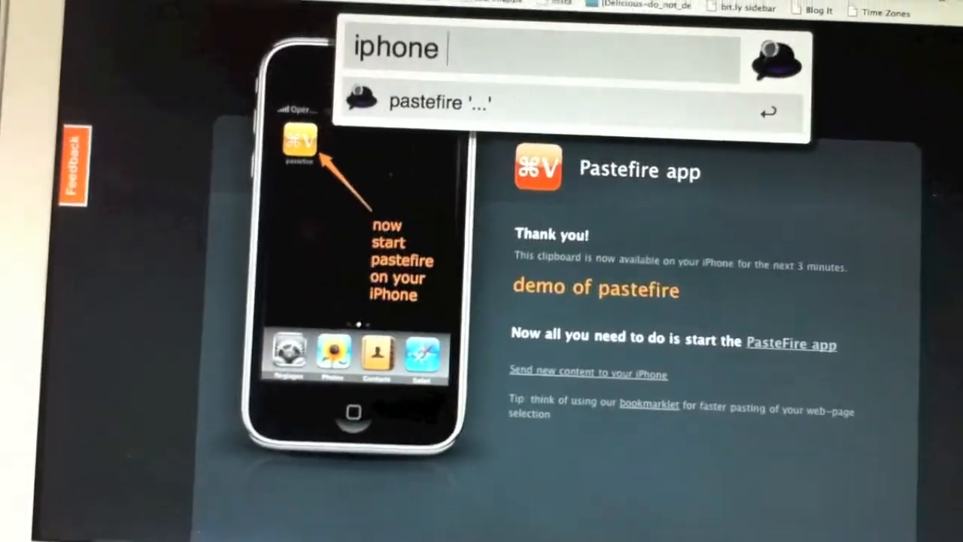
type("098")
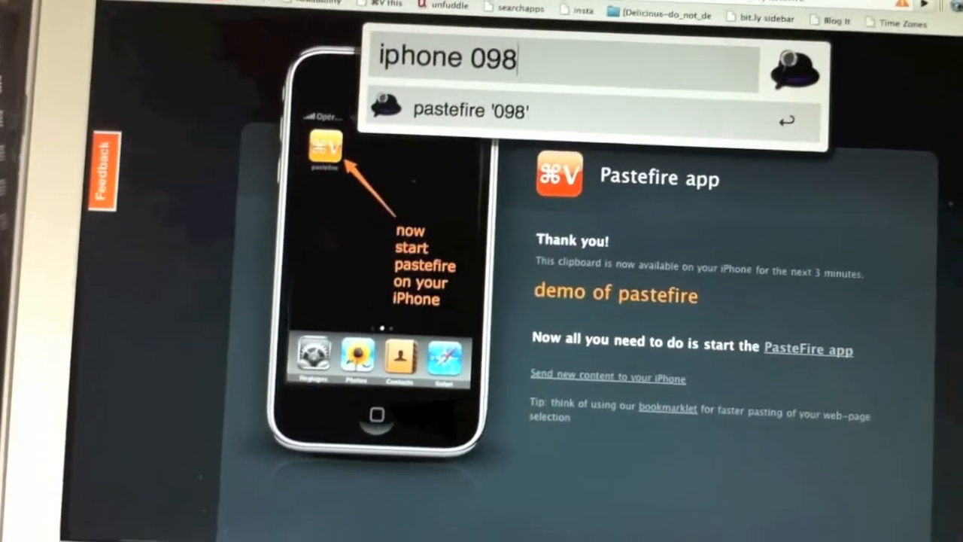
type("765")
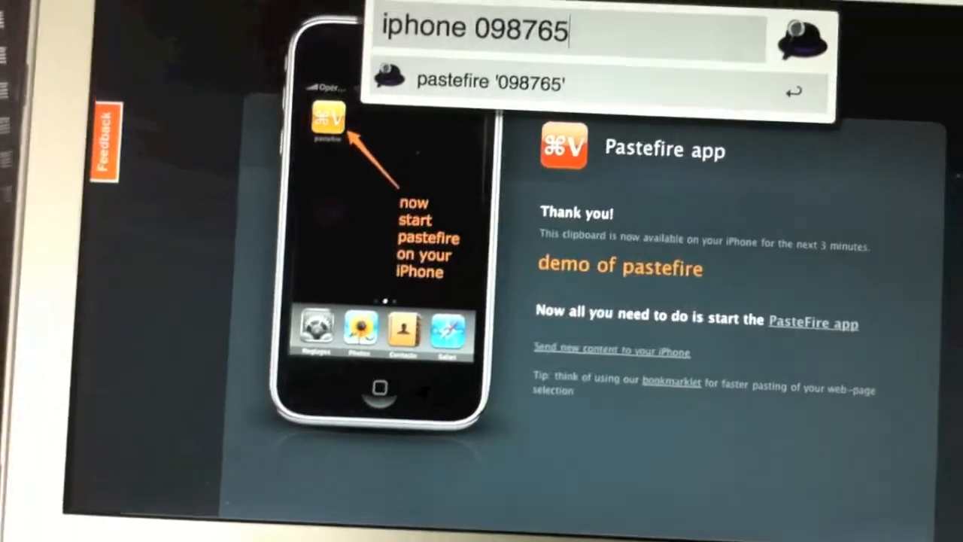